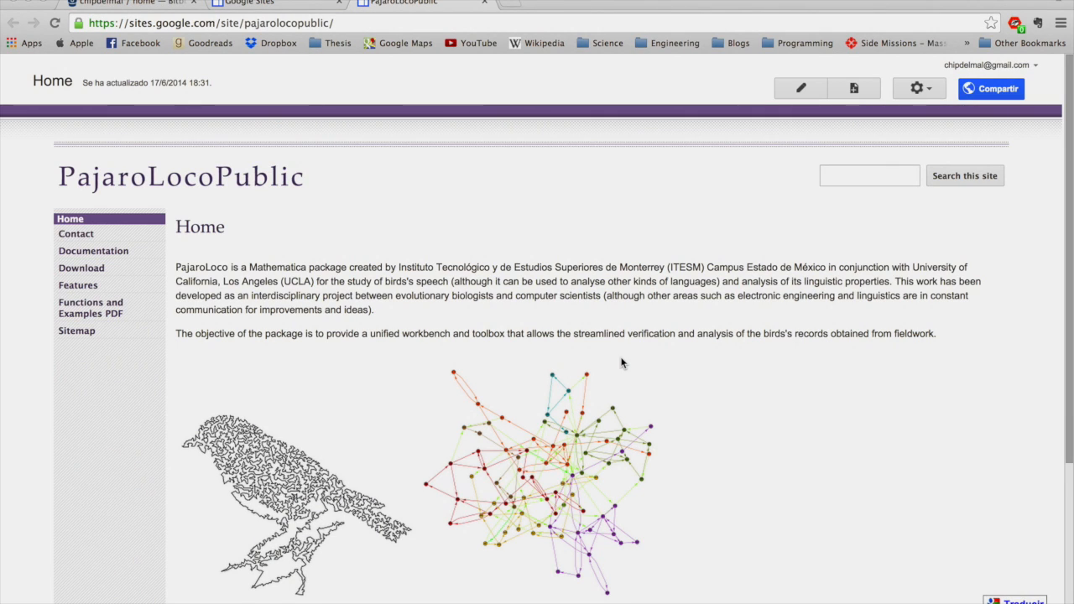
{"action": "mouse_move", "coordinate": [452, 314]}
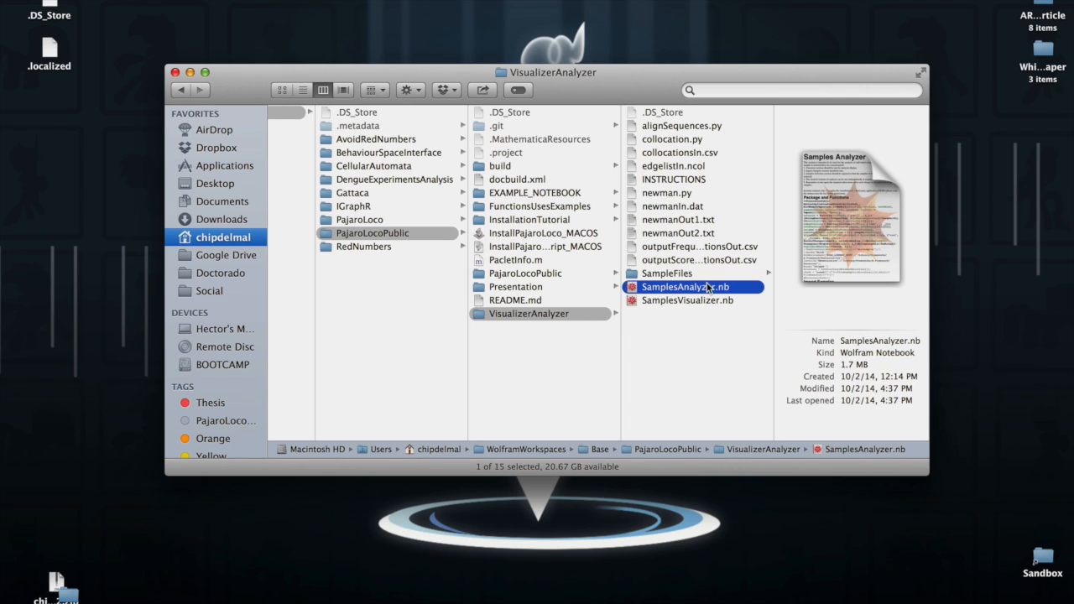
- Browse the SampleFiles folder, select CATH7.TextGrid, then open SamplesAnalyzer.nb
{"action": "left_click", "coordinate": [667, 272]}
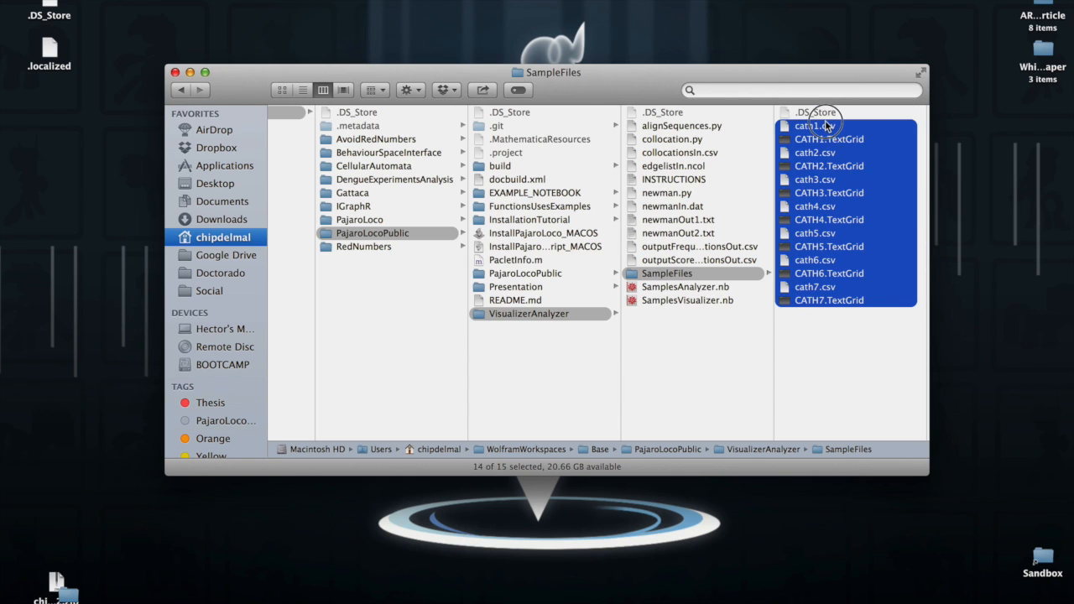
{"action": "left_click", "coordinate": [828, 300]}
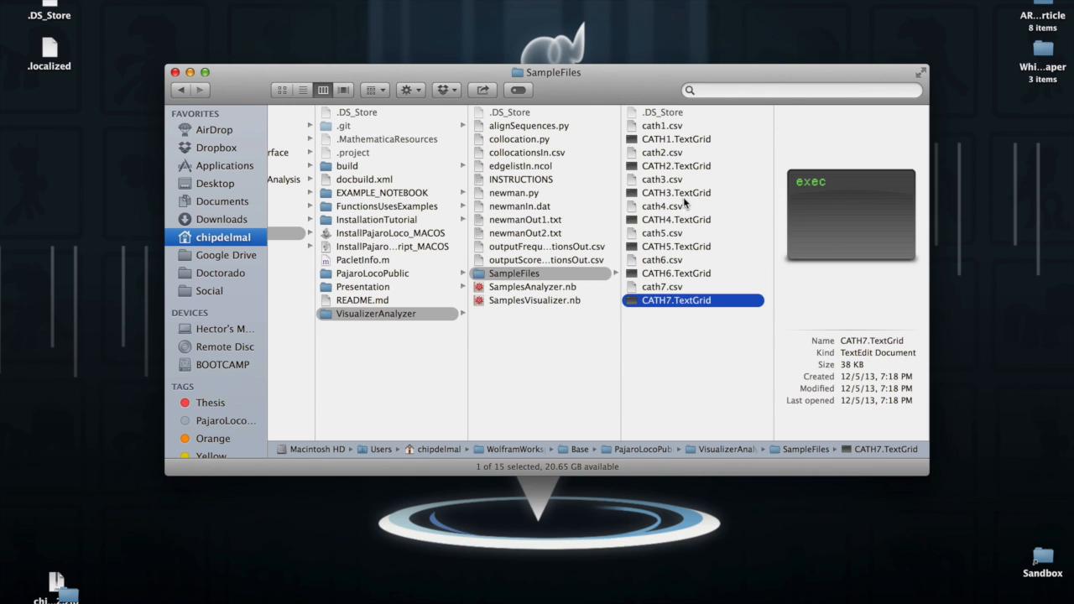
{"action": "mouse_move", "coordinate": [679, 160]}
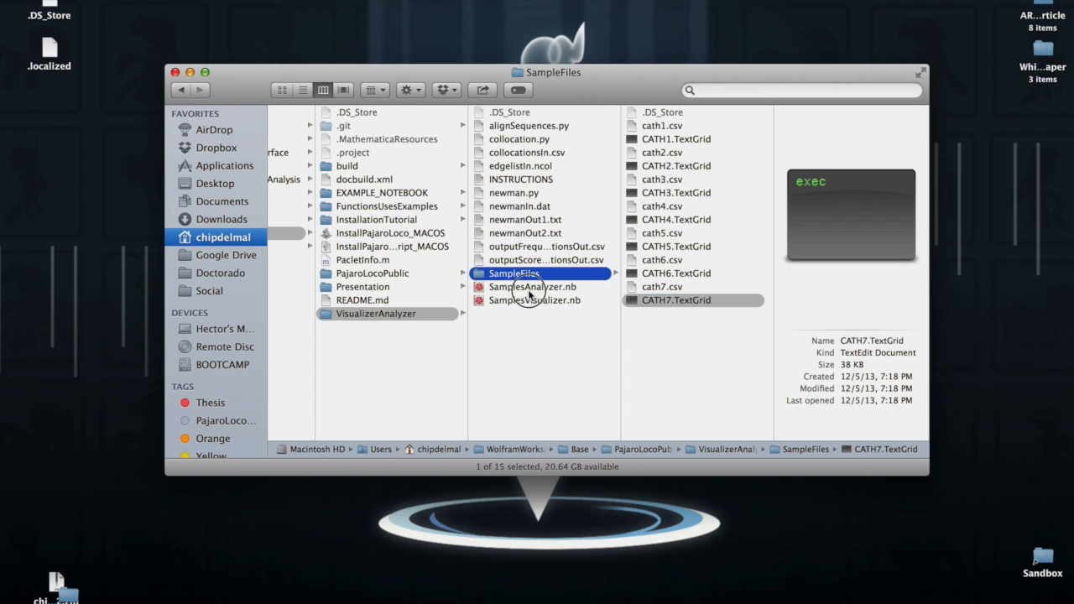
{"action": "left_click", "coordinate": [532, 286]}
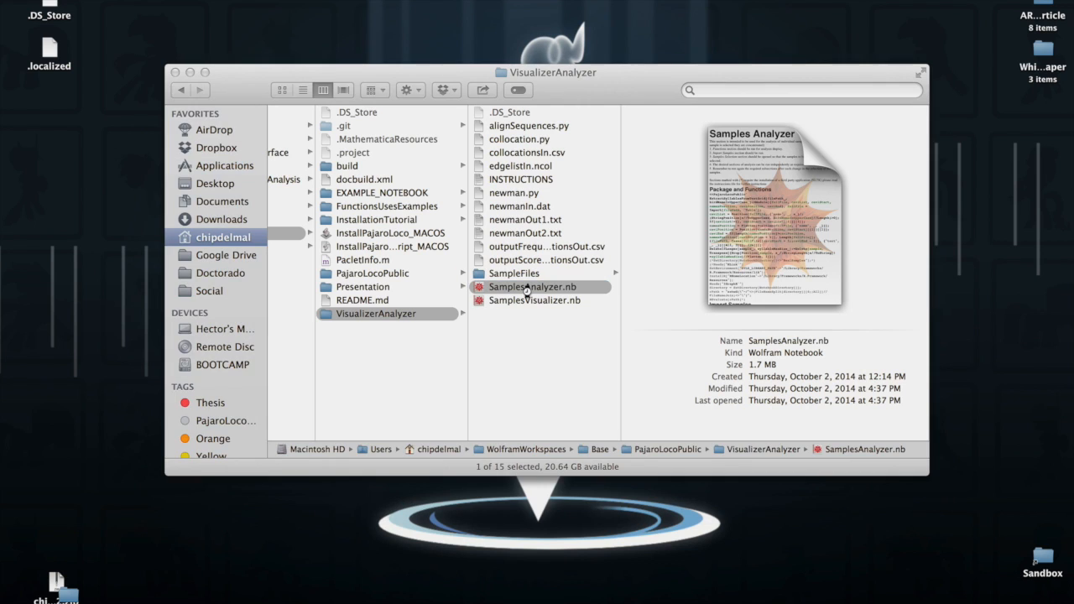
{"action": "double_click", "coordinate": [531, 286]}
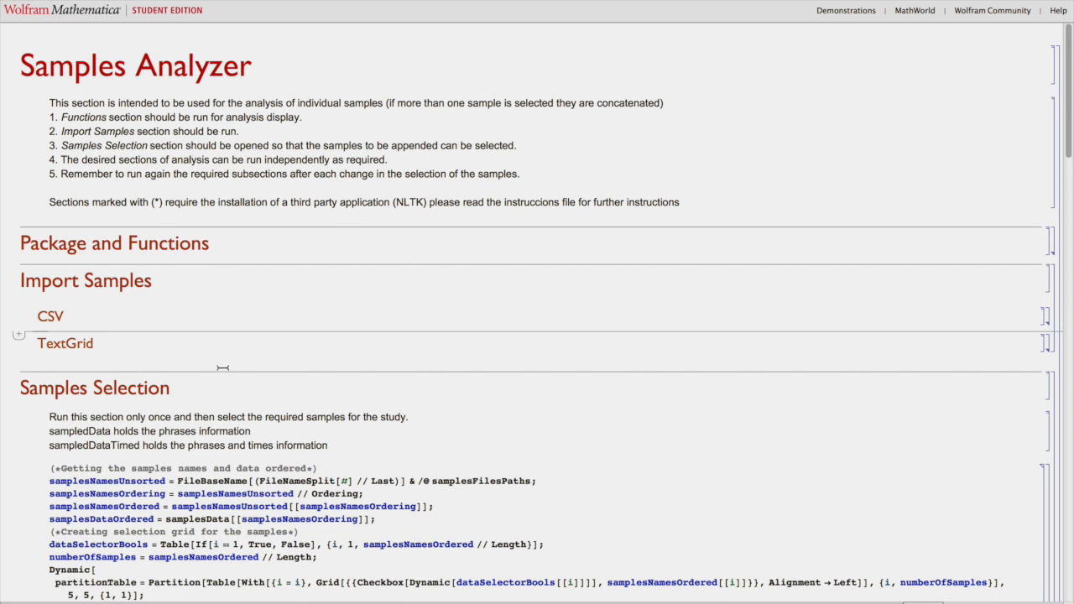
- Tick samples 1, 2 and 3, yielding 675 phrases and 115 distinct syllables
{"action": "scroll", "scroll_direction": "down", "scroll_amount": 3}
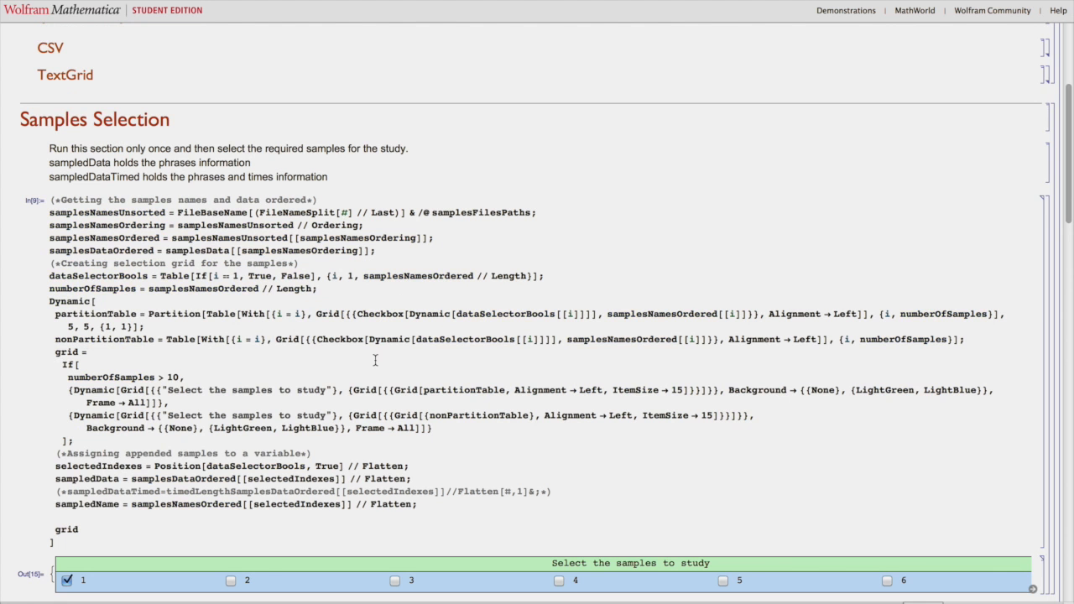
{"action": "scroll", "scroll_direction": "down", "scroll_amount": 3}
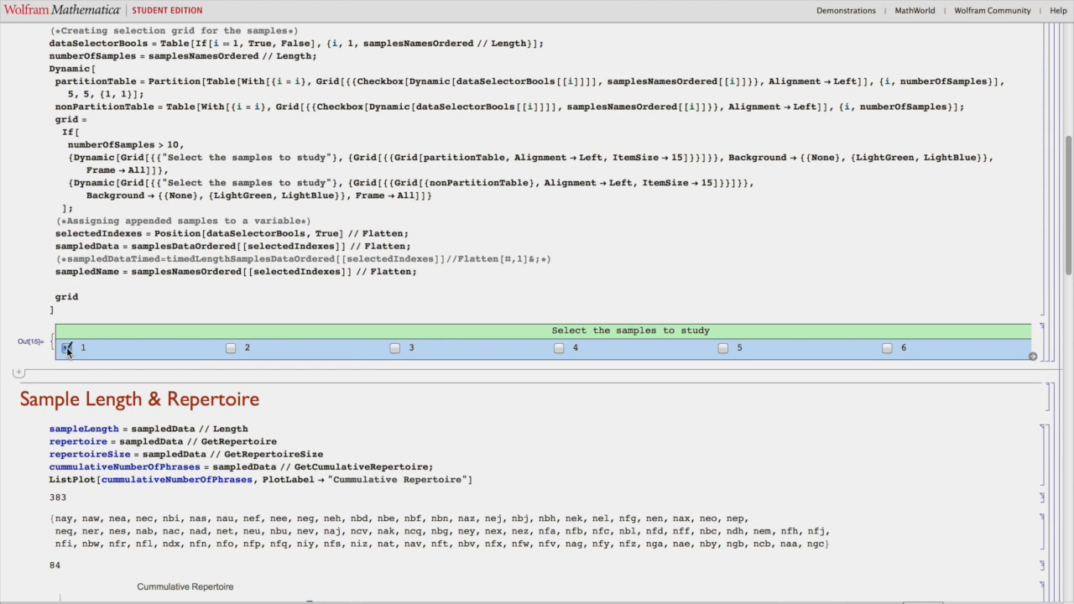
{"action": "left_click", "coordinate": [231, 347]}
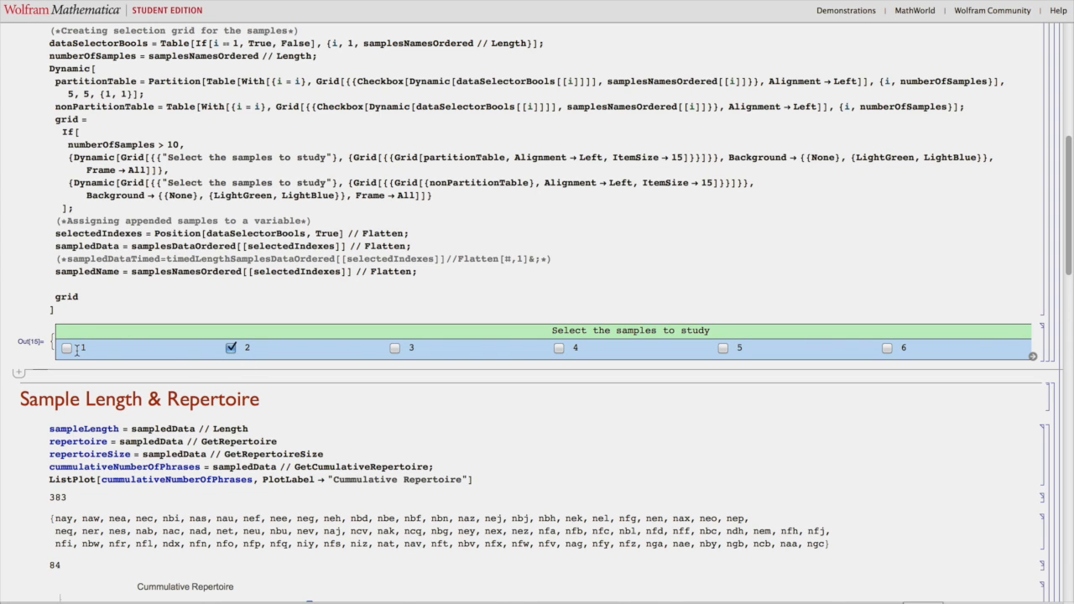
{"action": "left_click", "coordinate": [66, 347]}
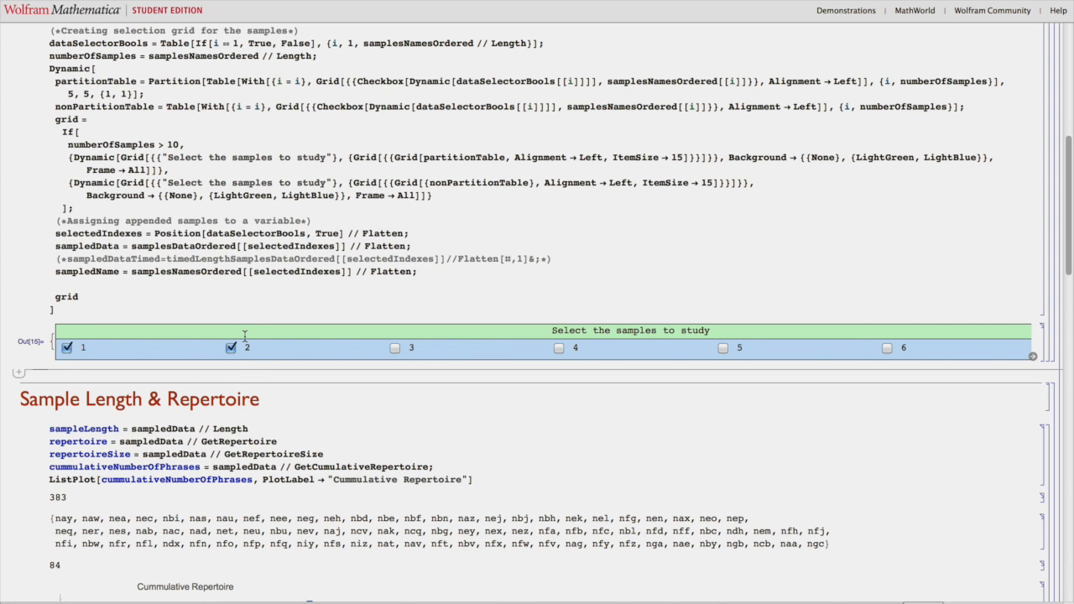
{"action": "scroll", "scroll_direction": "down", "scroll_amount": 3}
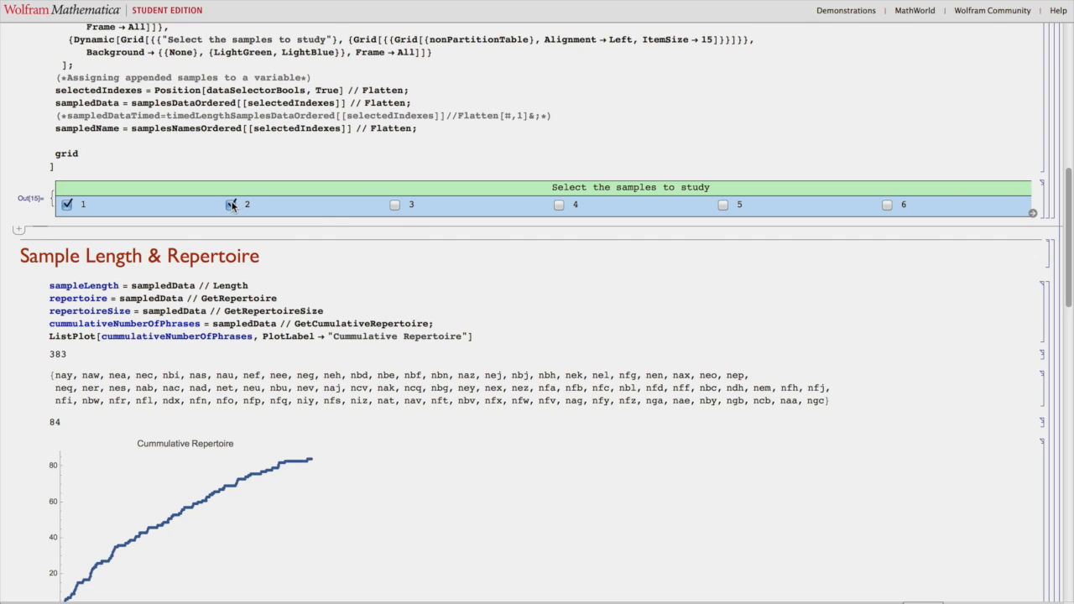
{"action": "left_click", "coordinate": [231, 204]}
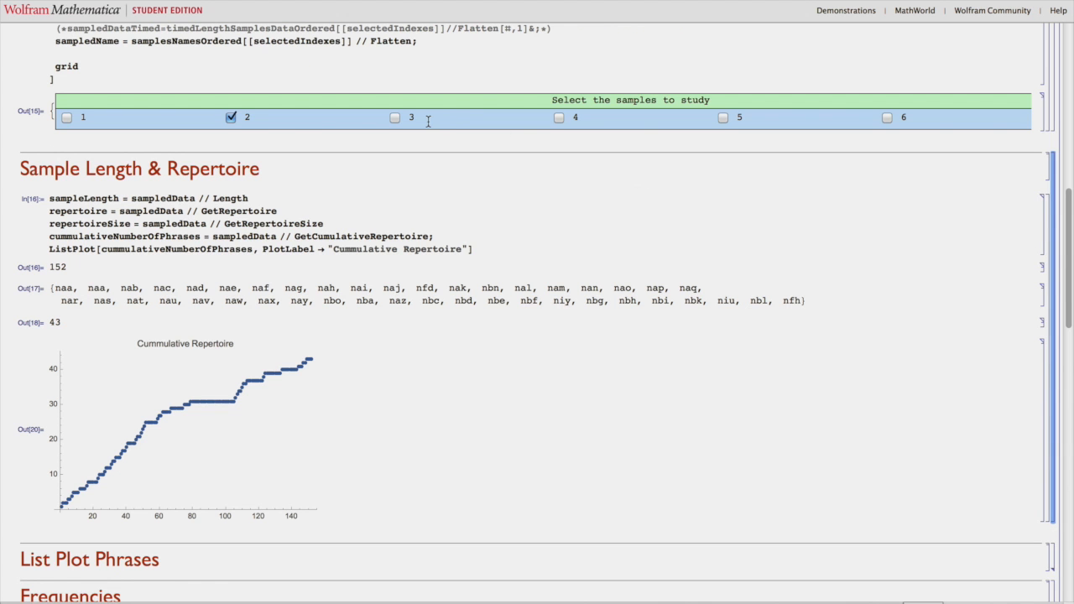
{"action": "left_click", "coordinate": [395, 117]}
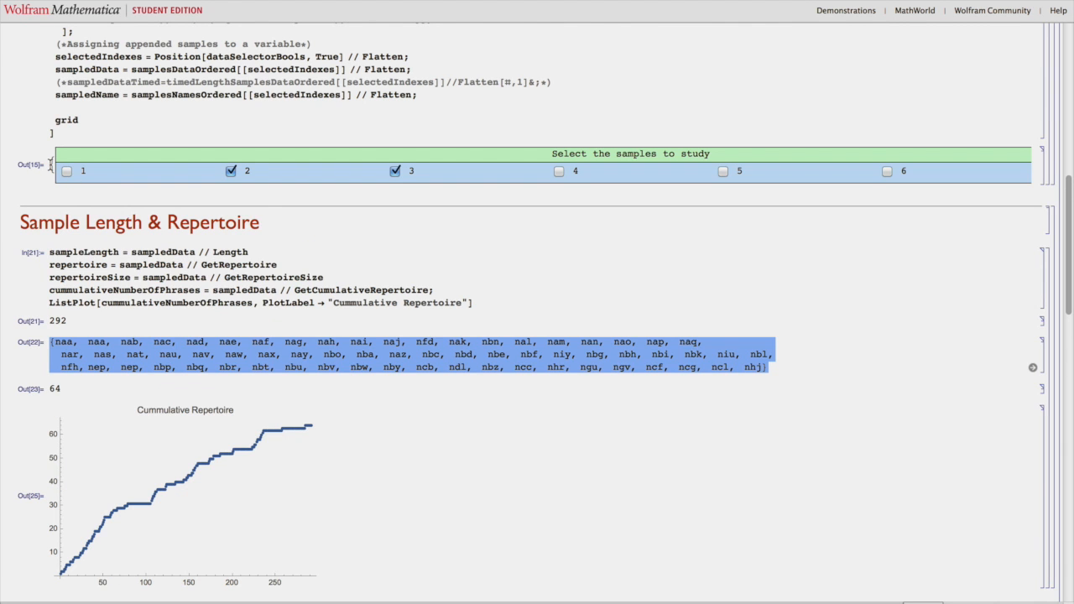
{"action": "left_click", "coordinate": [68, 171]}
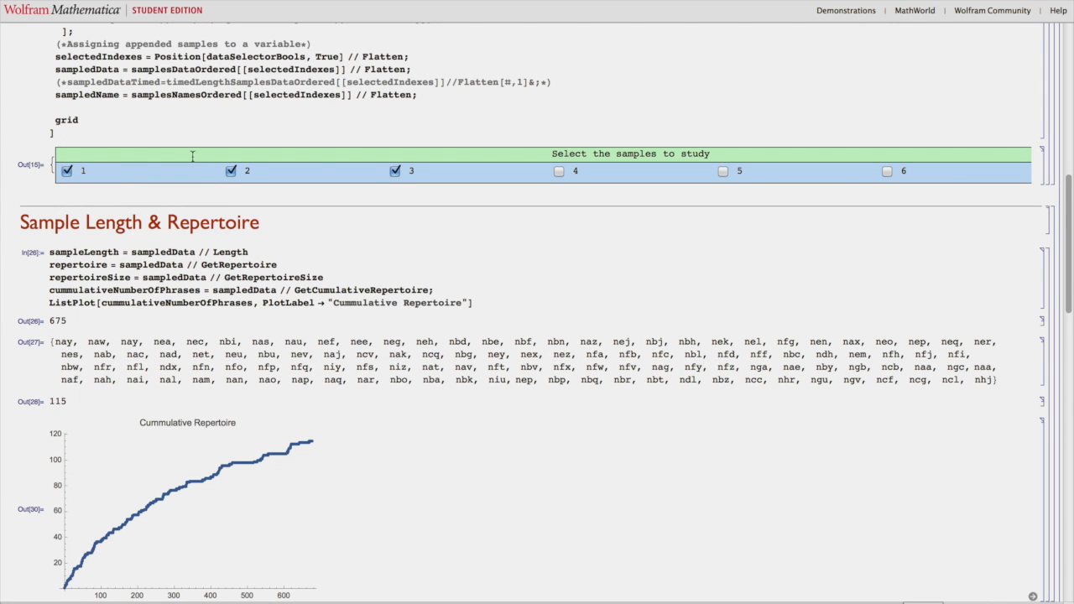
{"action": "scroll", "scroll_direction": "down", "scroll_amount": 3}
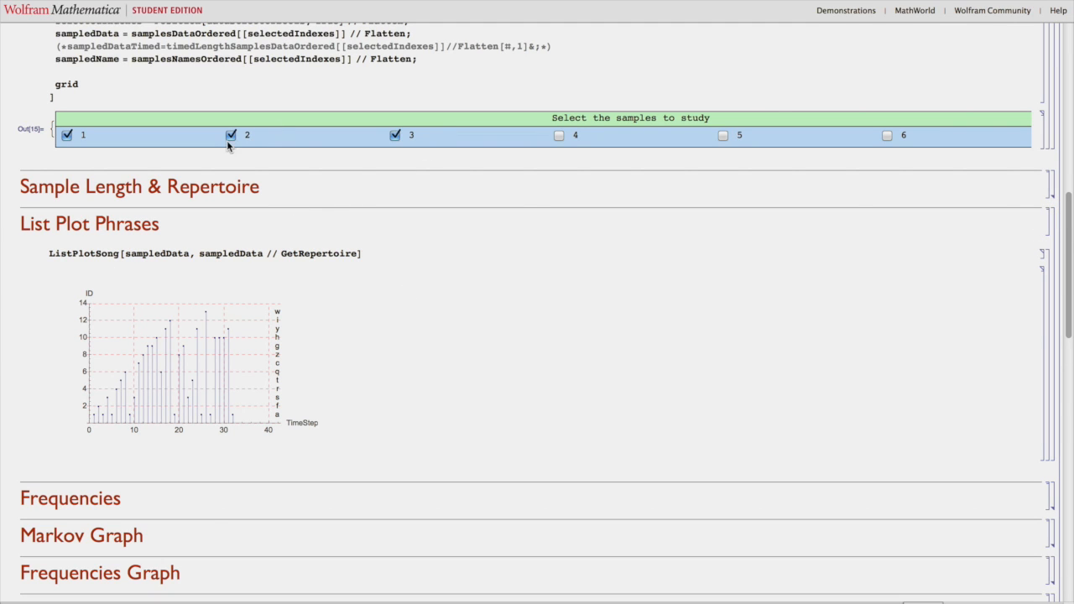
- Select sample 2 and scroll through its phrase plot, frequency charts and Markov graph
{"action": "left_click", "coordinate": [67, 135]}
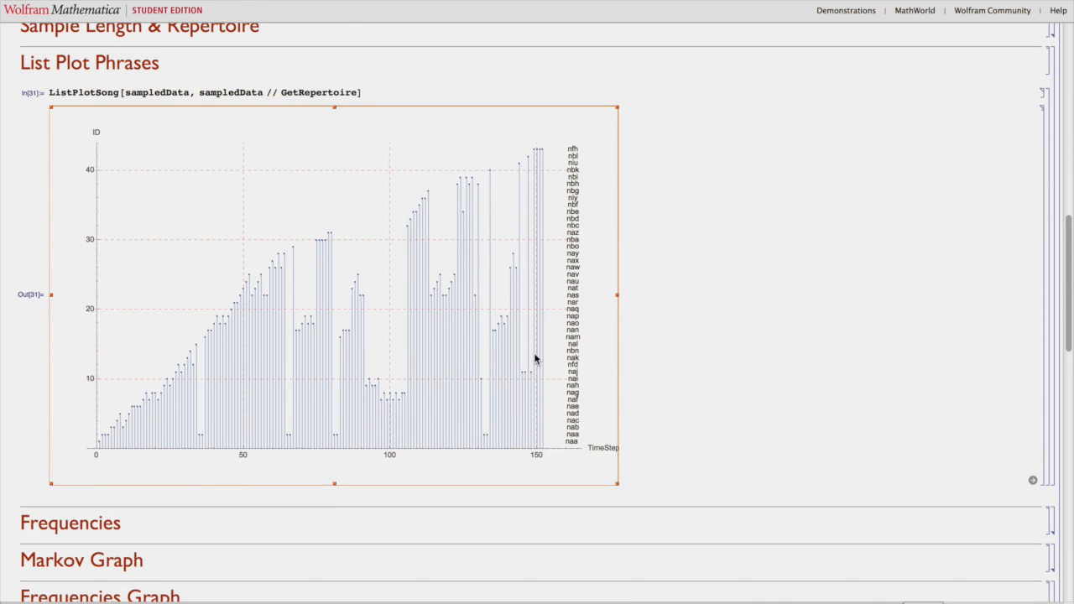
{"action": "scroll", "scroll_direction": "down", "scroll_amount": 3}
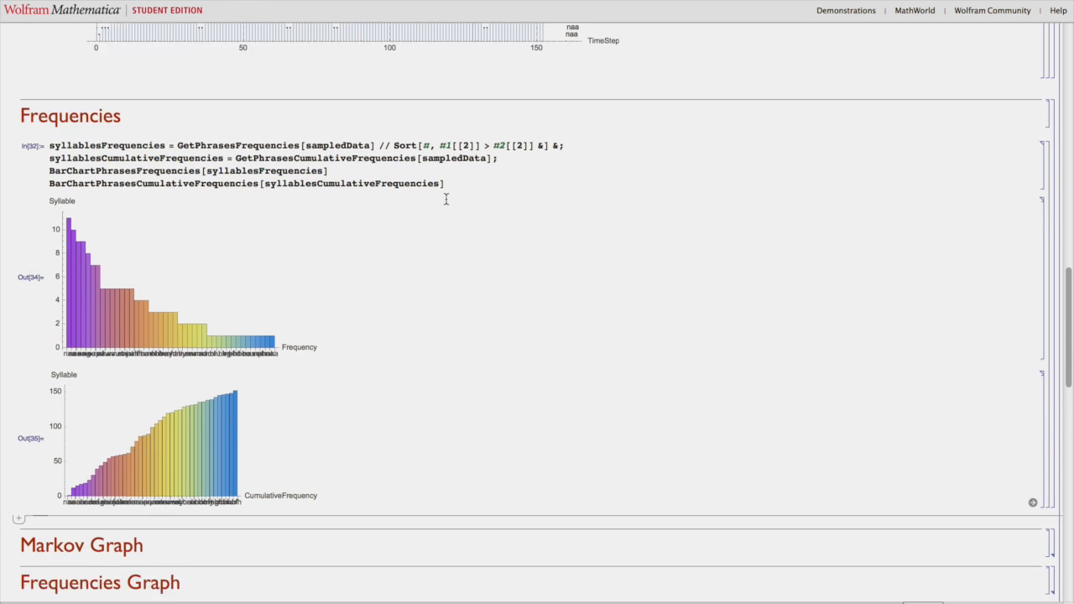
{"action": "scroll", "scroll_direction": "down", "scroll_amount": 3}
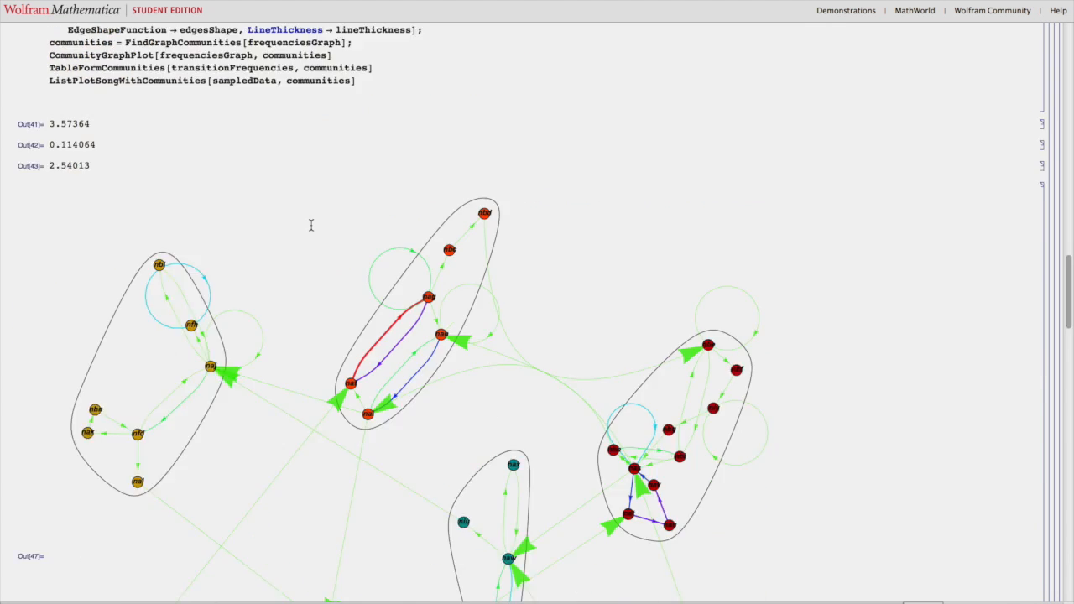
{"action": "scroll", "scroll_direction": "down", "scroll_amount": 3}
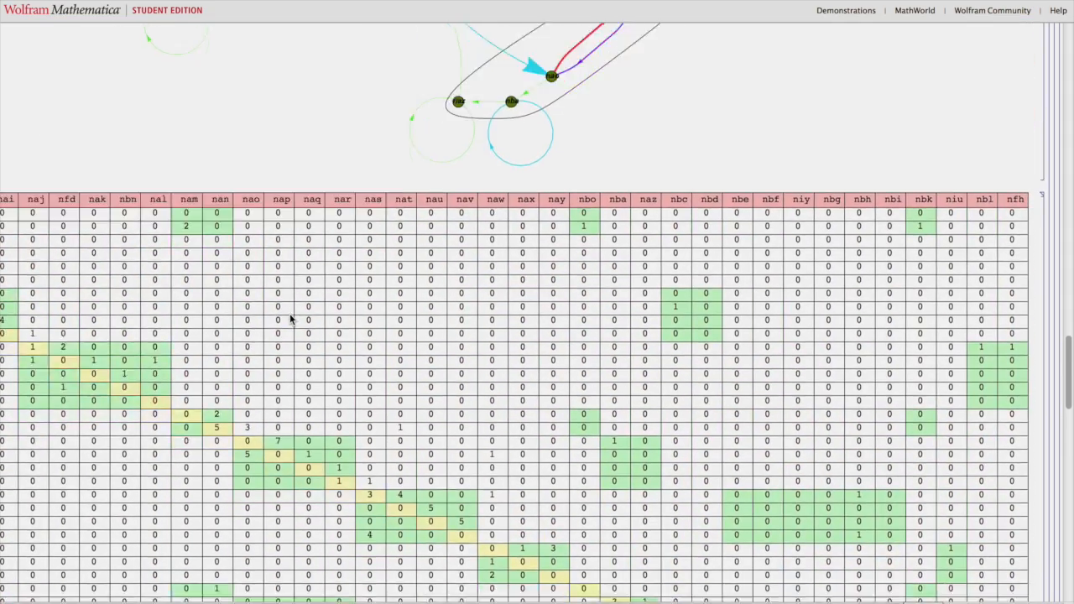
{"action": "scroll", "scroll_direction": "down", "scroll_amount": 3}
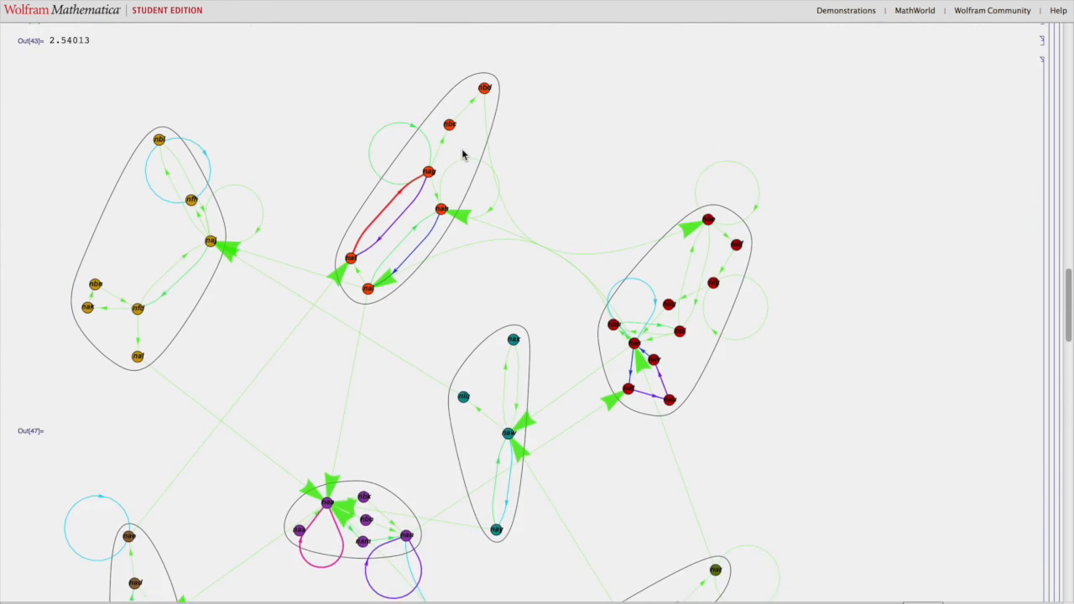
{"action": "scroll", "scroll_direction": "down", "scroll_amount": 3}
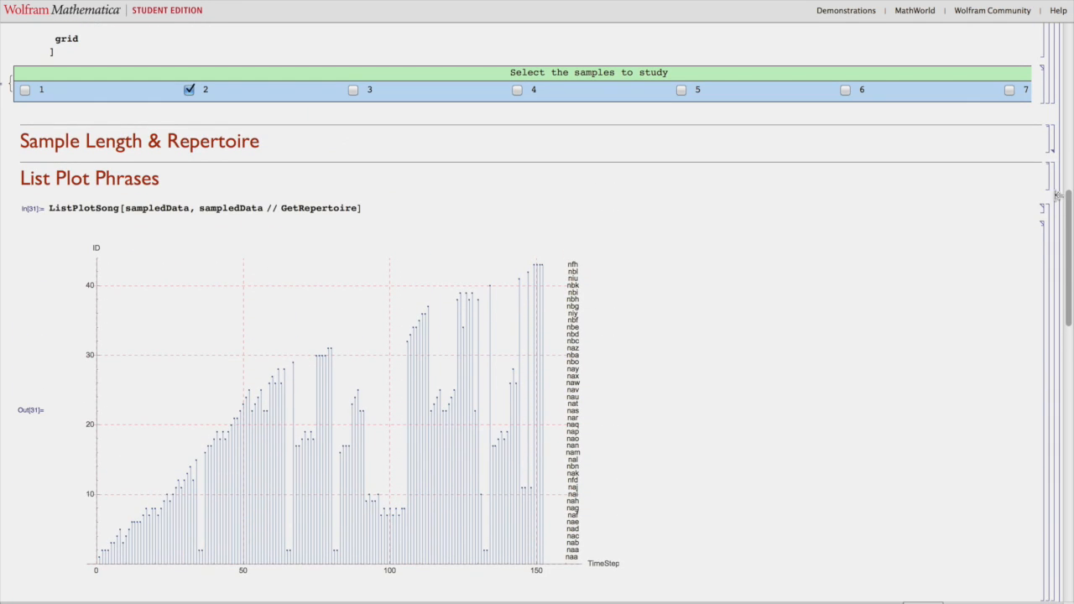
- Add sample 3 to sample 2 and start typing '// De' after sampledData
{"action": "scroll", "scroll_direction": "down", "scroll_amount": 3}
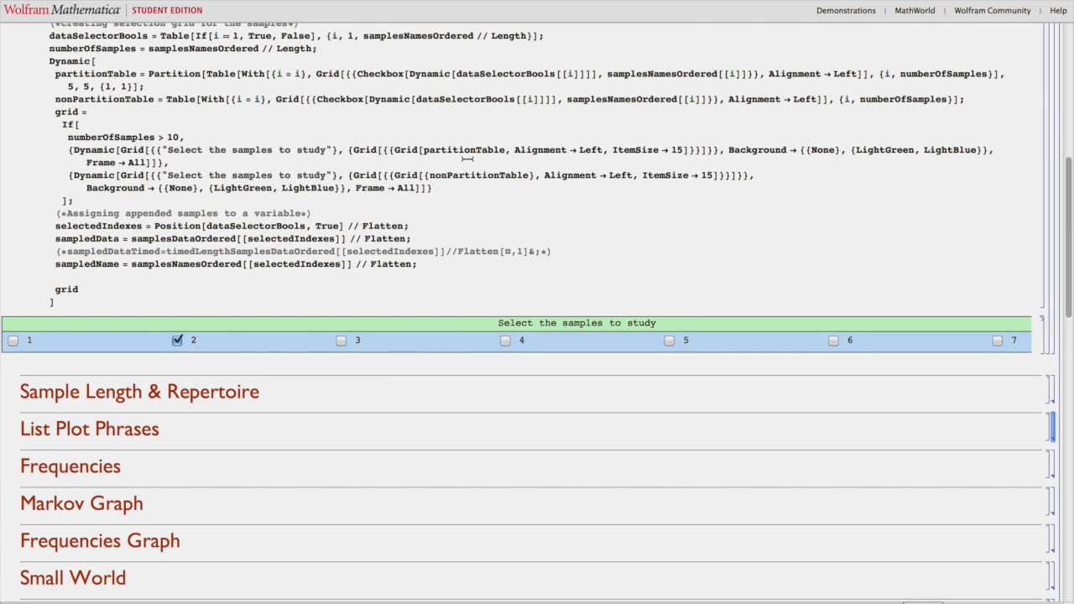
{"action": "scroll", "scroll_direction": "up", "scroll_amount": 3}
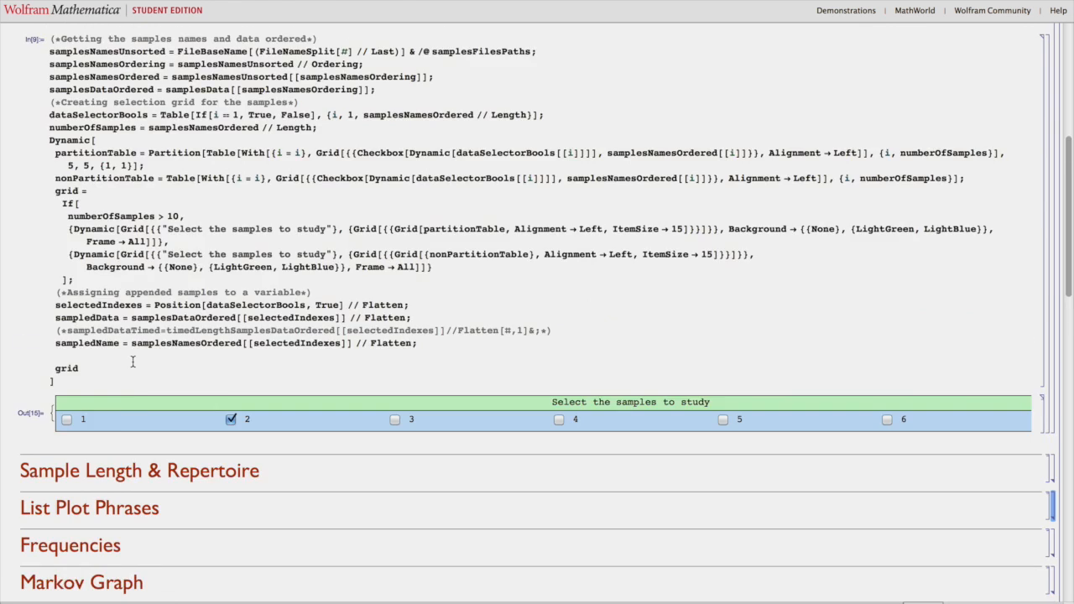
{"action": "scroll", "scroll_direction": "down", "scroll_amount": 3}
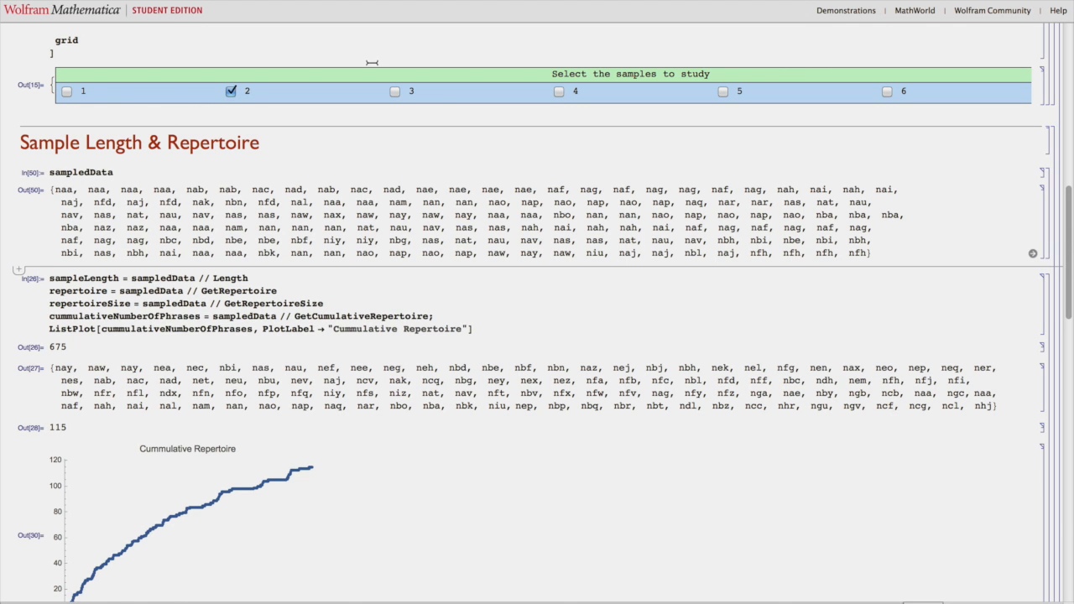
{"action": "left_click", "coordinate": [394, 91]}
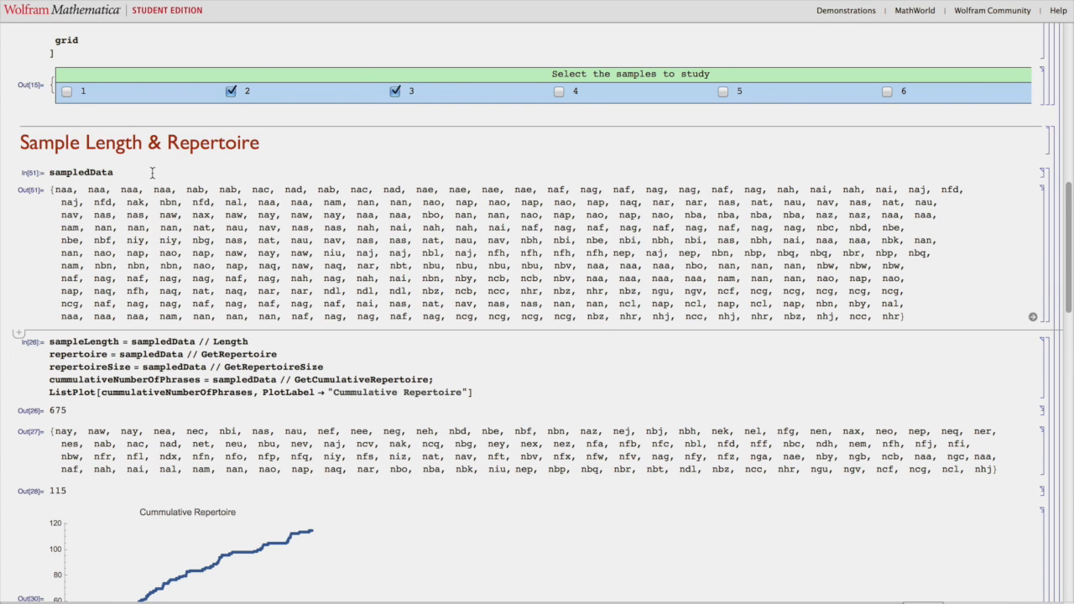
{"action": "type", "text": "// Delete"}
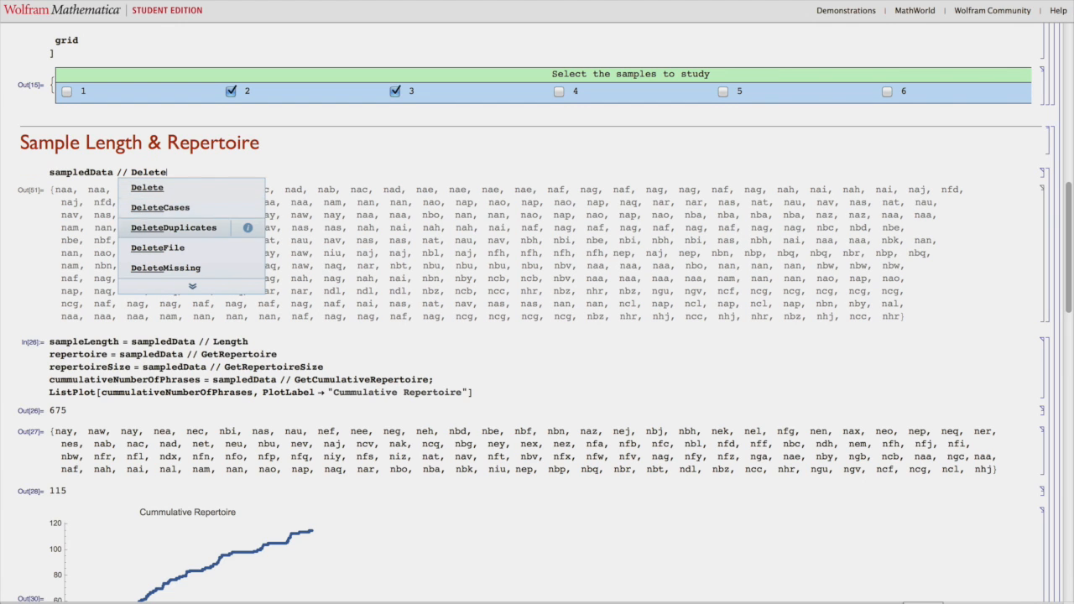
{"action": "left_click", "coordinate": [173, 227]}
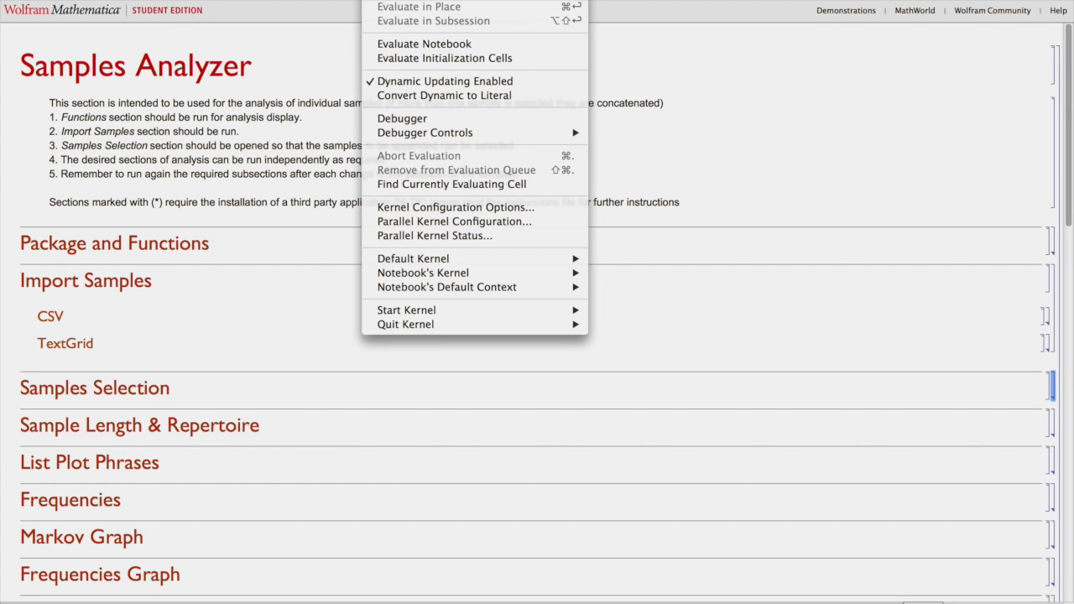
- Expand Batch Analyzer's Import Samples and open its Samples Selection section
{"action": "left_click", "coordinate": [404, 324]}
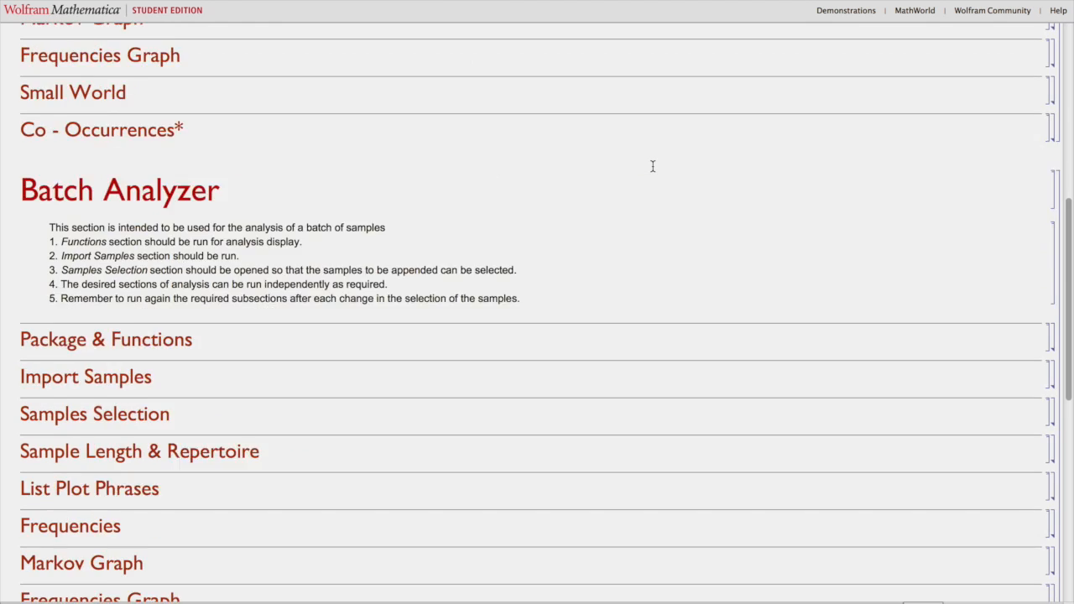
{"action": "scroll", "scroll_direction": "down", "scroll_amount": 3}
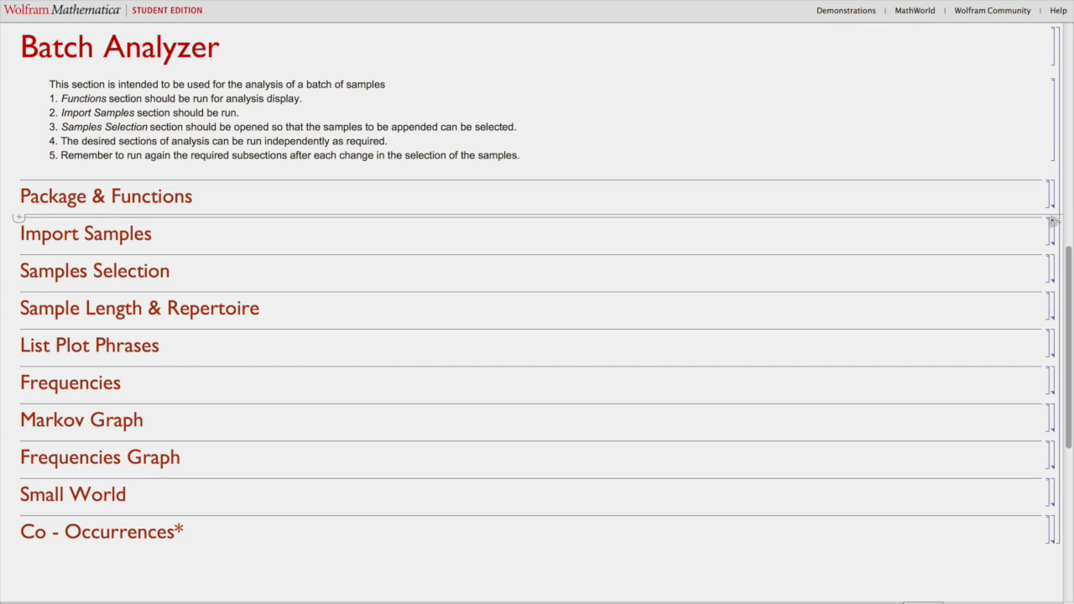
{"action": "left_click", "coordinate": [1050, 233]}
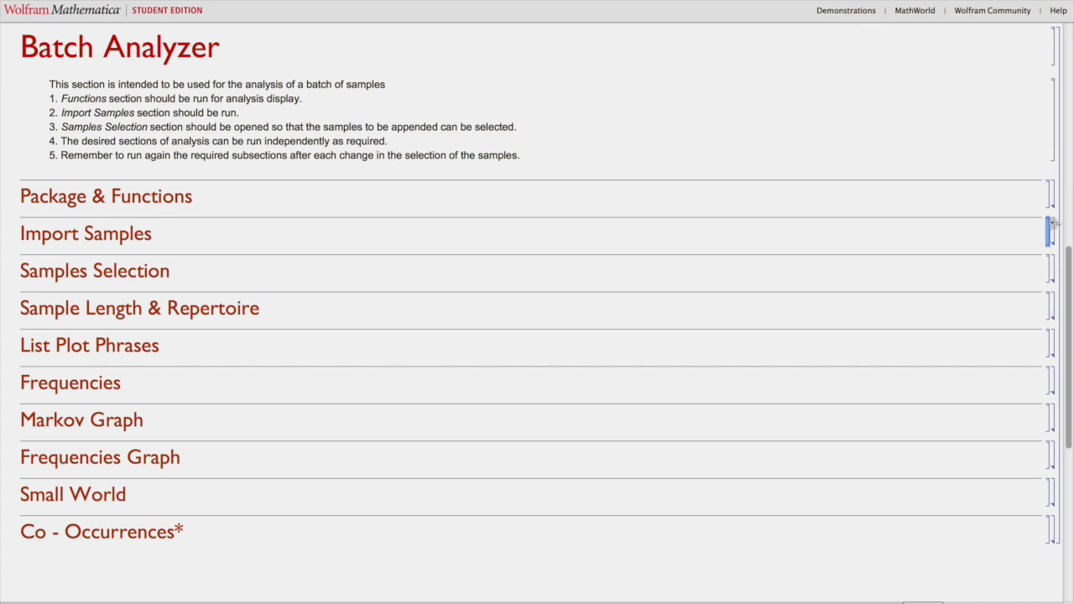
{"action": "left_click", "coordinate": [86, 233]}
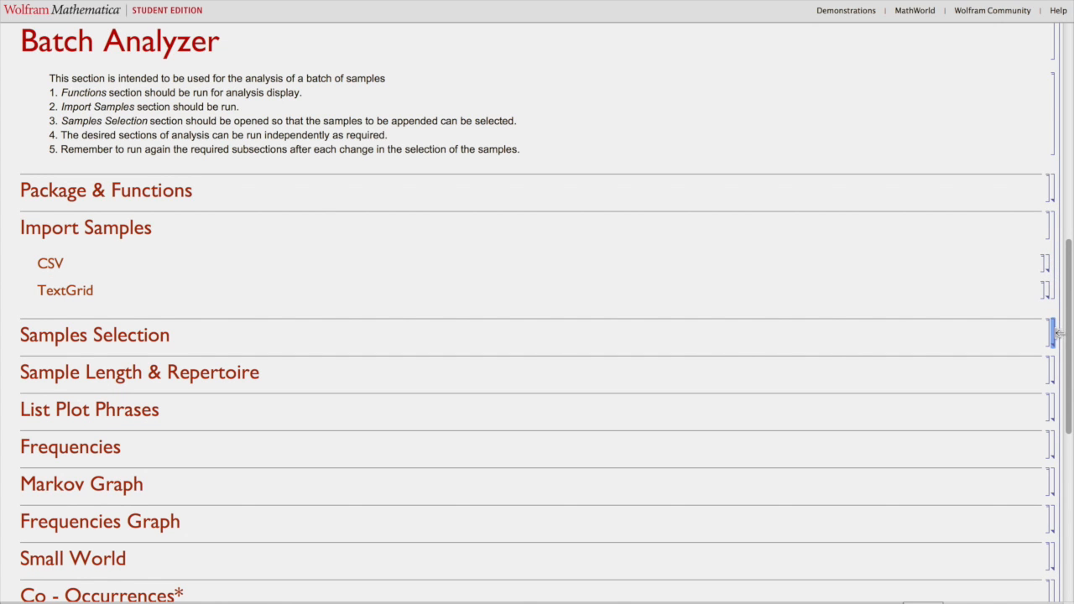
{"action": "left_click", "coordinate": [94, 334]}
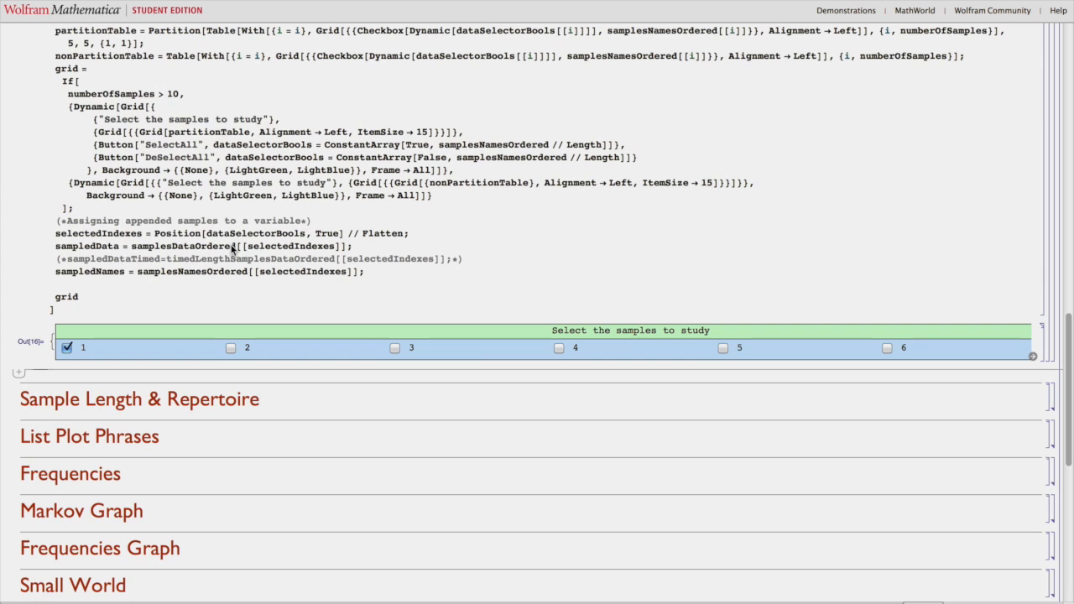
- Add samples 2 and 3 to the batch selection alongside sample 1
{"action": "scroll", "scroll_direction": "down", "scroll_amount": 3}
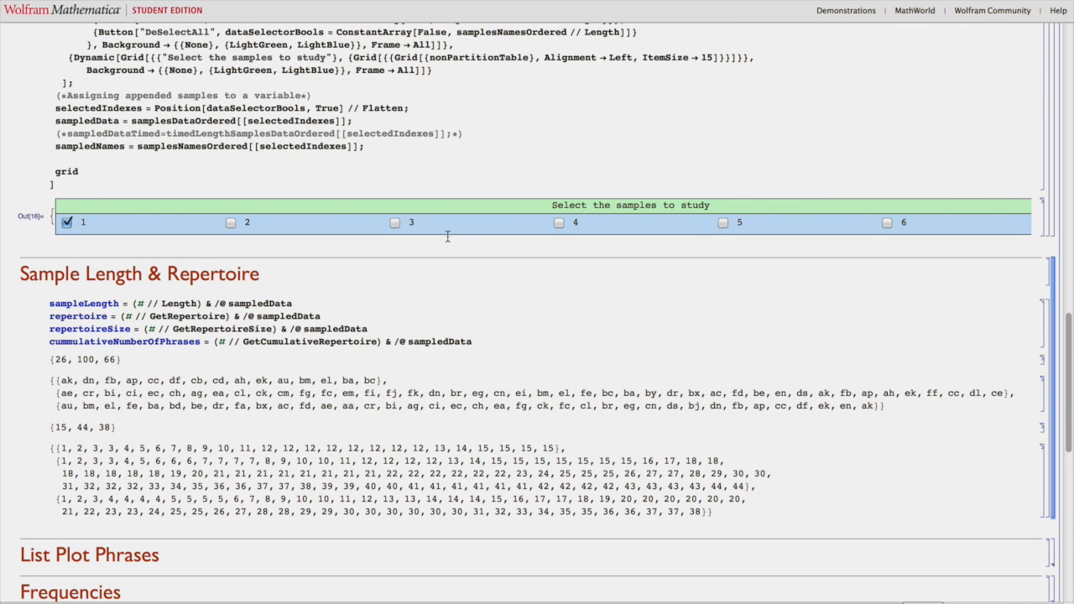
{"action": "left_click", "coordinate": [231, 222]}
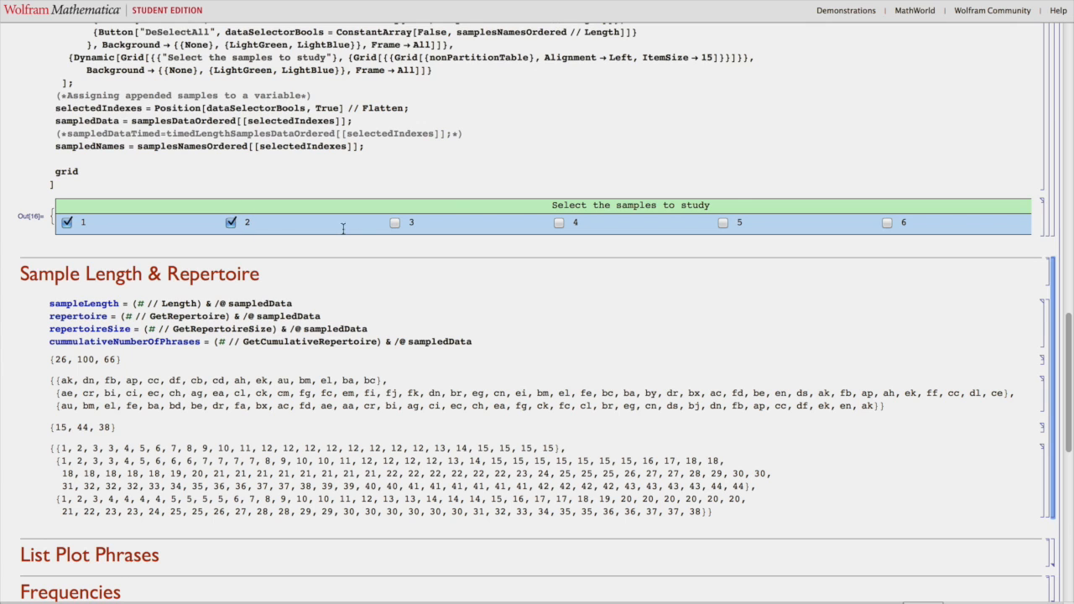
{"action": "left_click", "coordinate": [395, 221]}
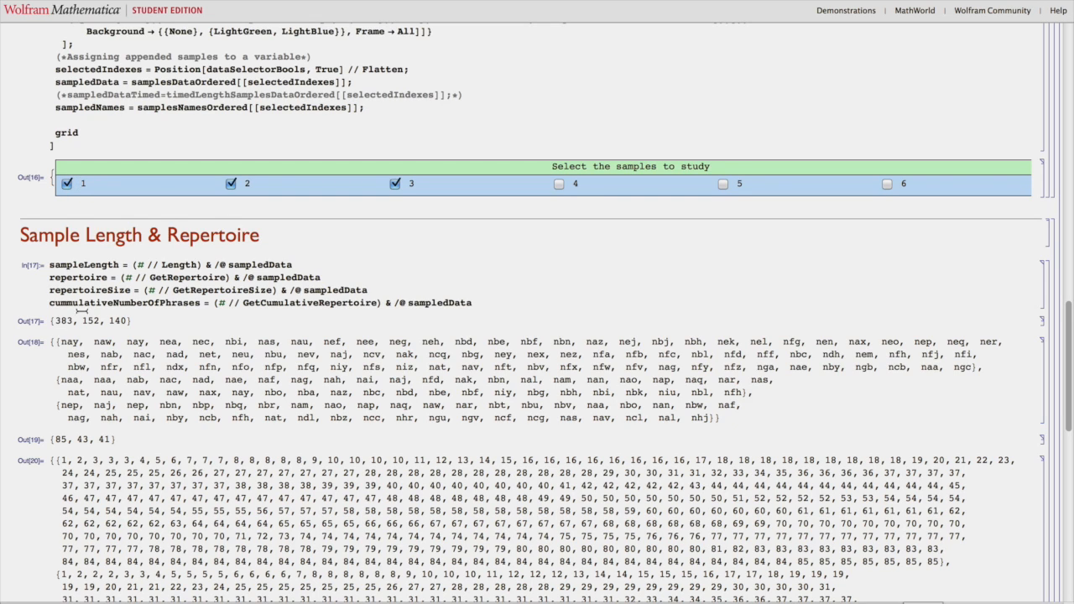
- Highlight the sample lengths 383, 152 and 140 and scroll past the repertoire results
{"action": "double_click", "coordinate": [62, 321]}
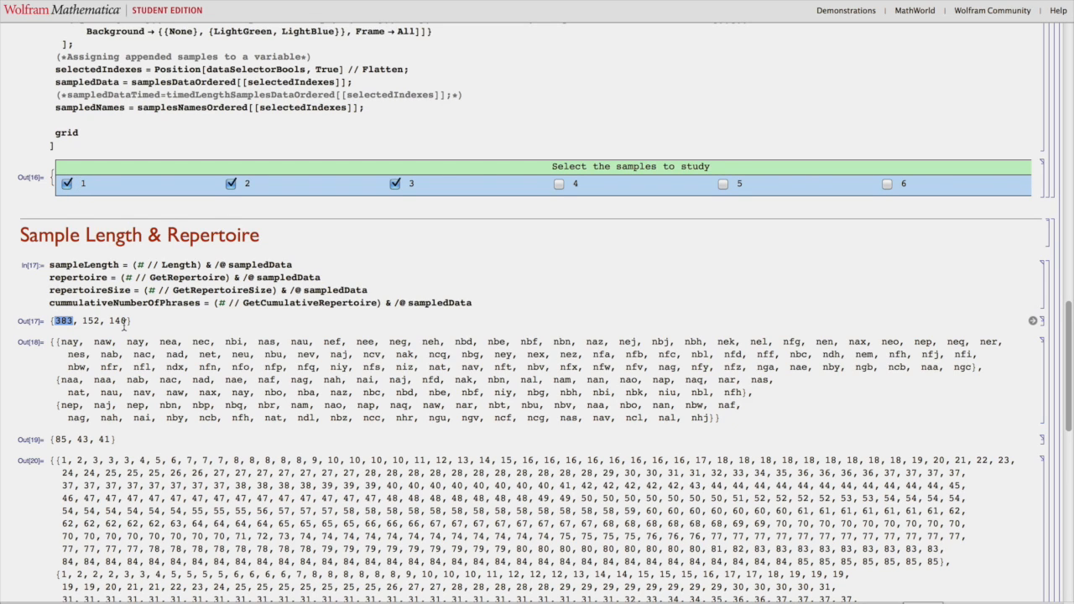
{"action": "double_click", "coordinate": [89, 321]}
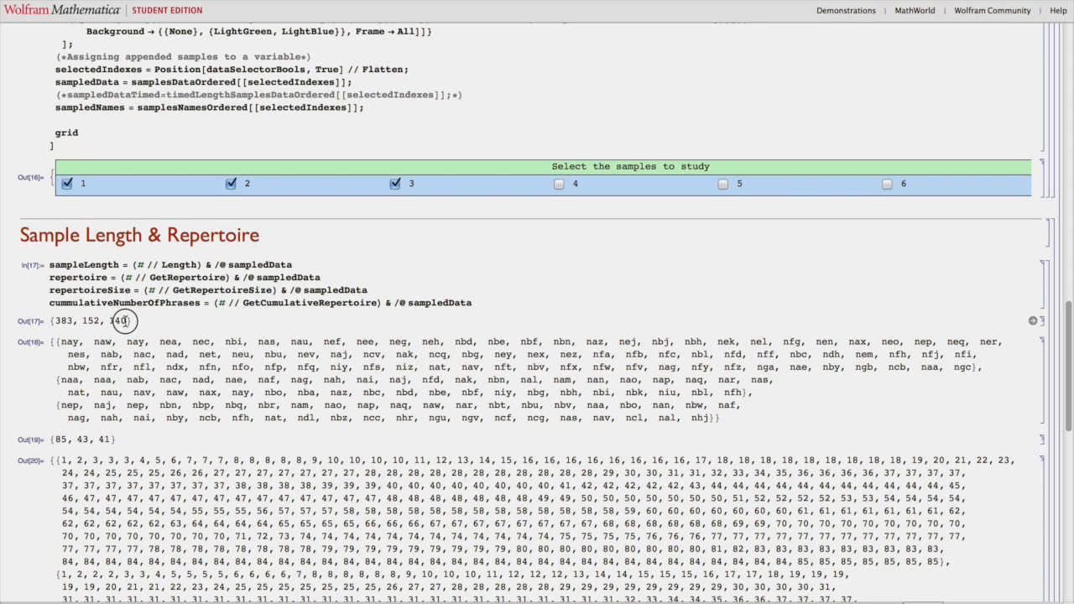
{"action": "double_click", "coordinate": [118, 320]}
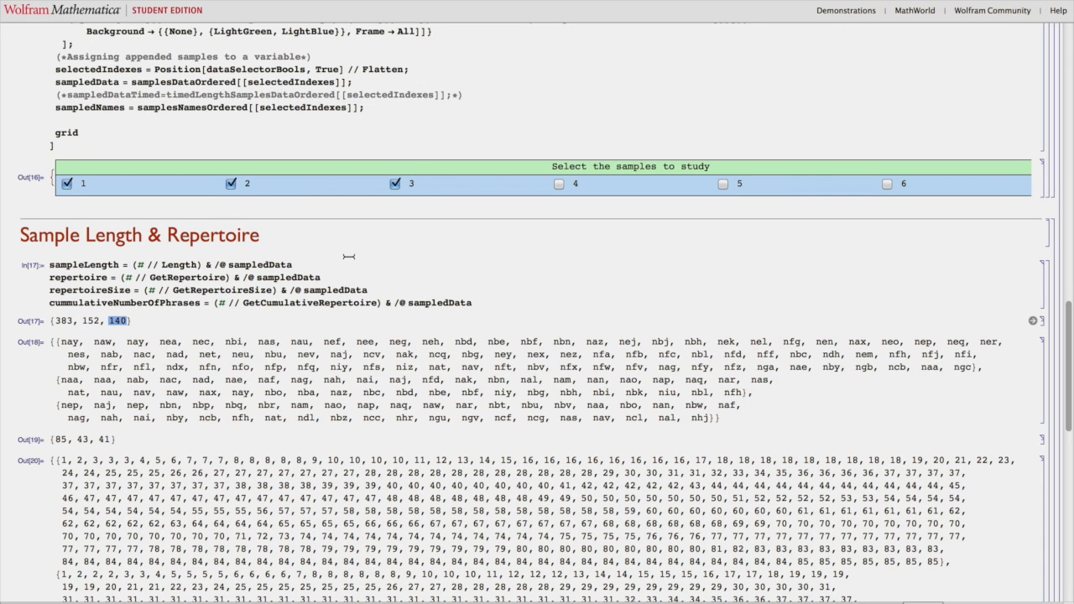
{"action": "scroll", "scroll_direction": "down", "scroll_amount": 3}
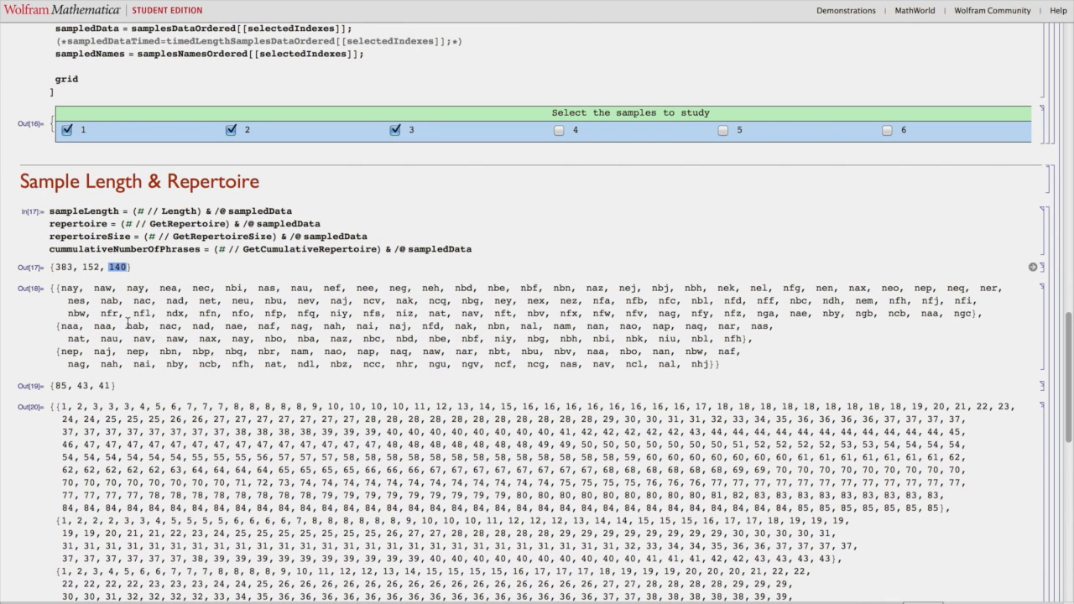
{"action": "mouse_move", "coordinate": [183, 409]}
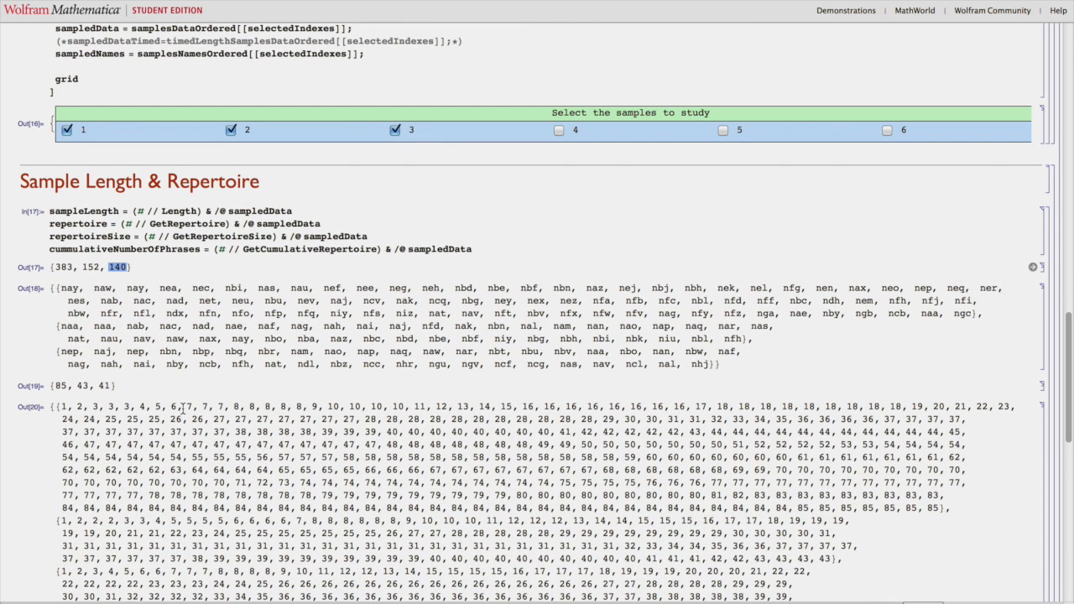
{"action": "scroll", "scroll_direction": "down", "scroll_amount": 3}
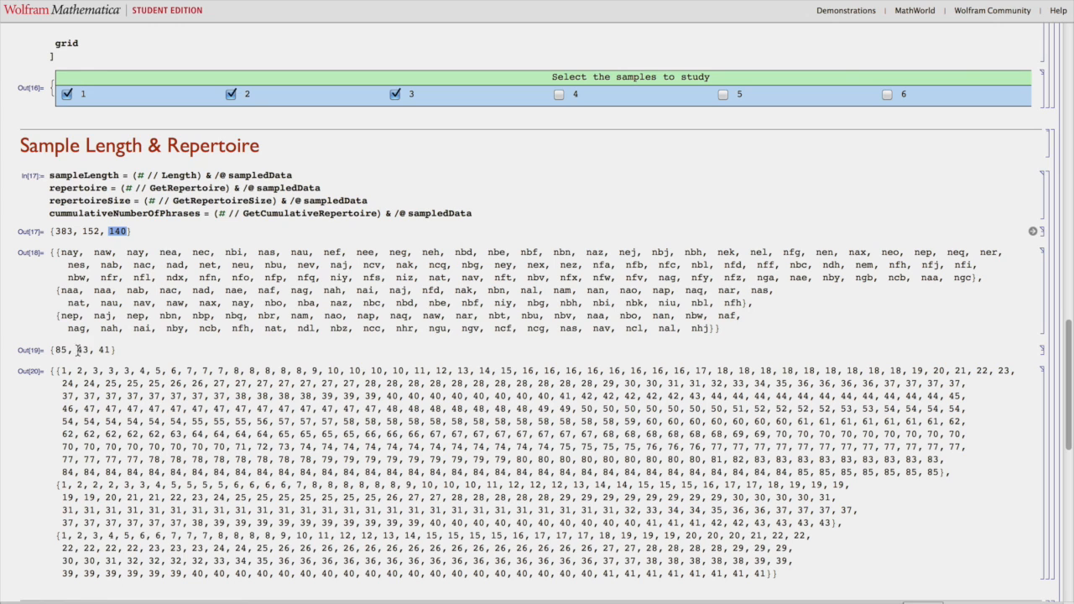
{"action": "mouse_move", "coordinate": [134, 406]}
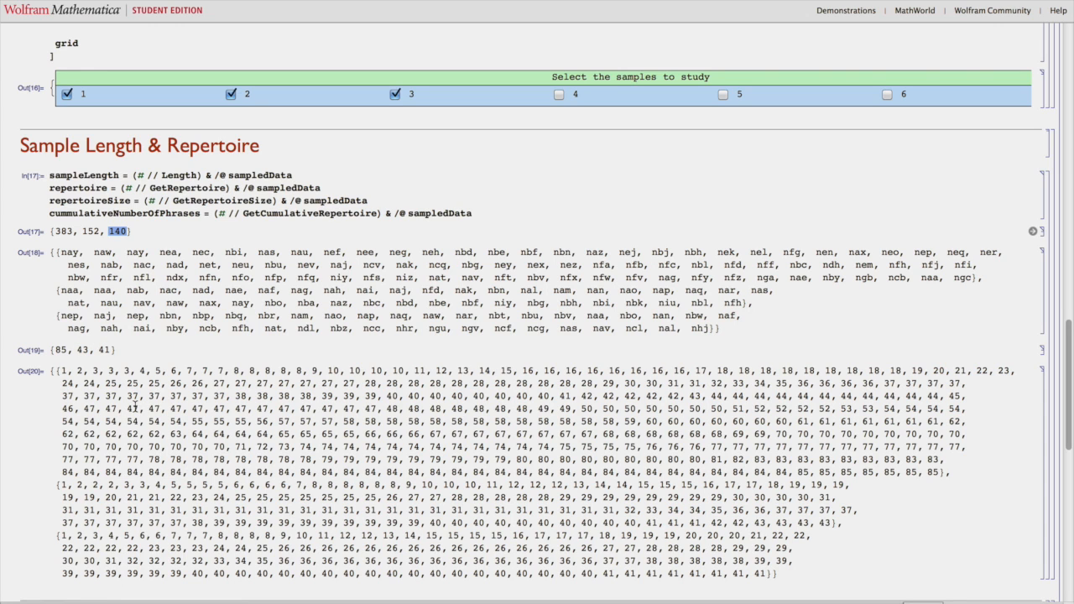
{"action": "scroll", "scroll_direction": "down", "scroll_amount": 3}
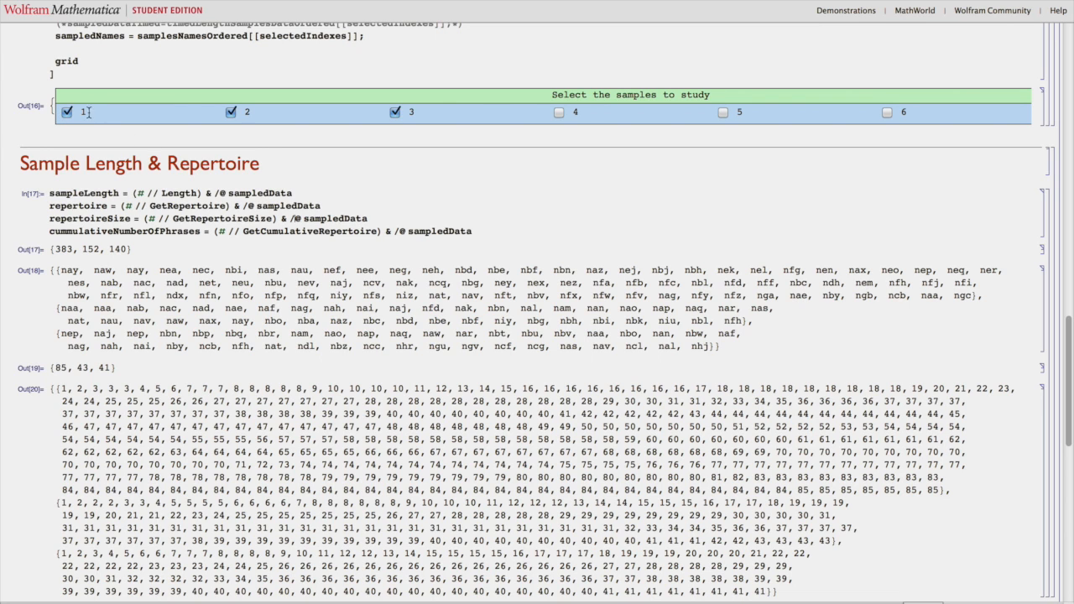
{"action": "scroll", "scroll_direction": "down", "scroll_amount": 3}
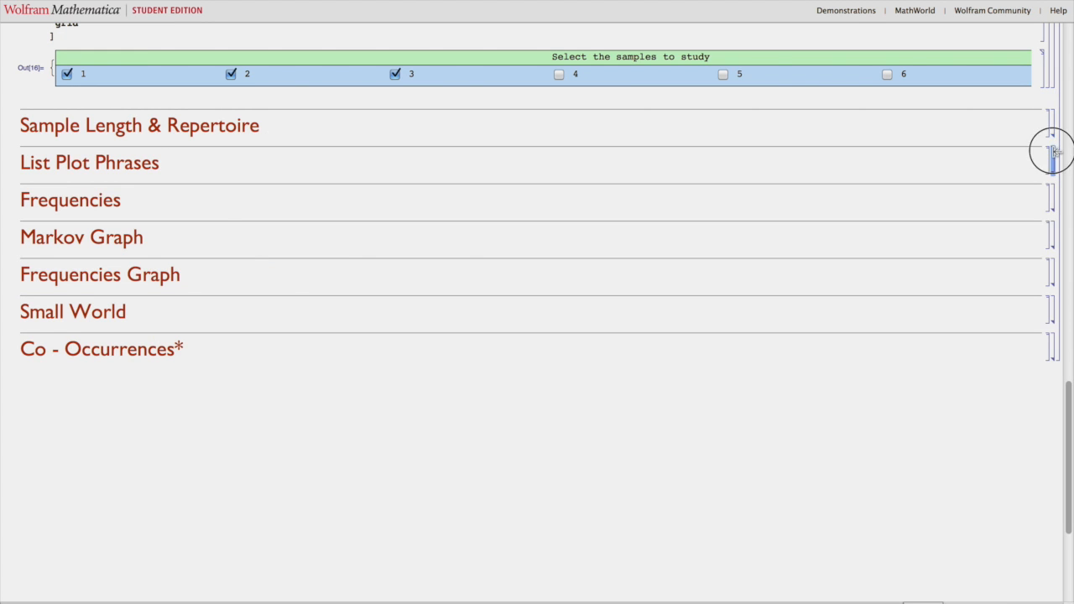
- Expand List Plot Phrases to show phrase plots for samples 1, 2 and 3
{"action": "left_click", "coordinate": [89, 162]}
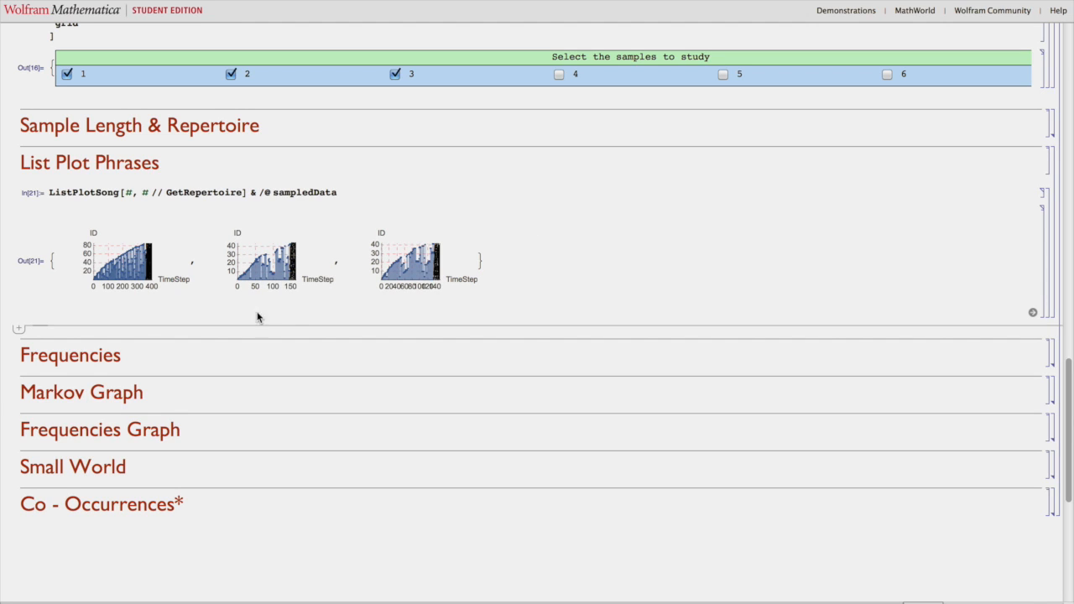
{"action": "mouse_move", "coordinate": [803, 235]}
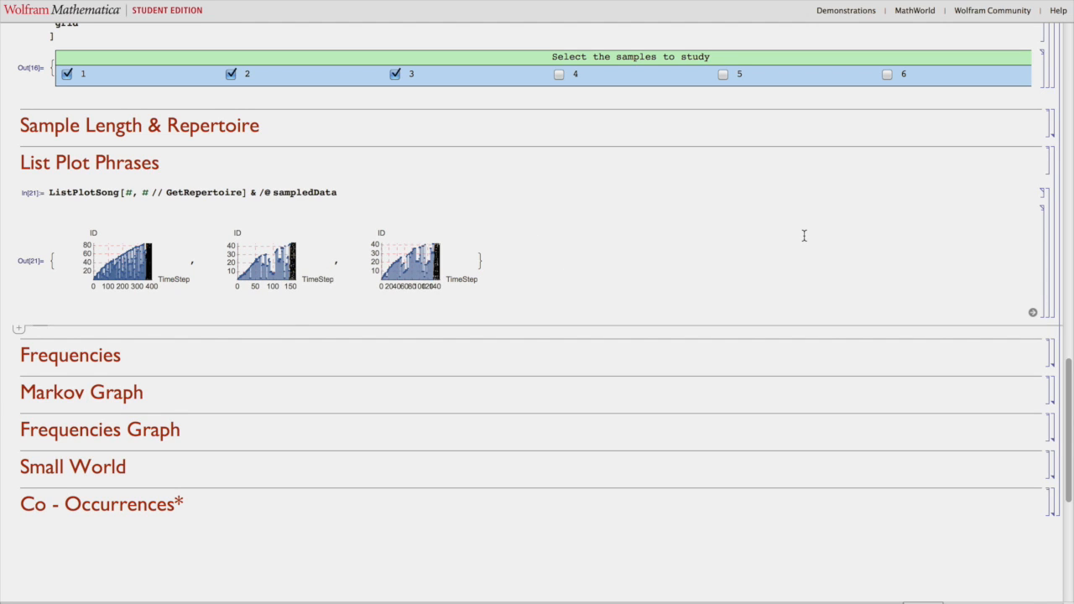